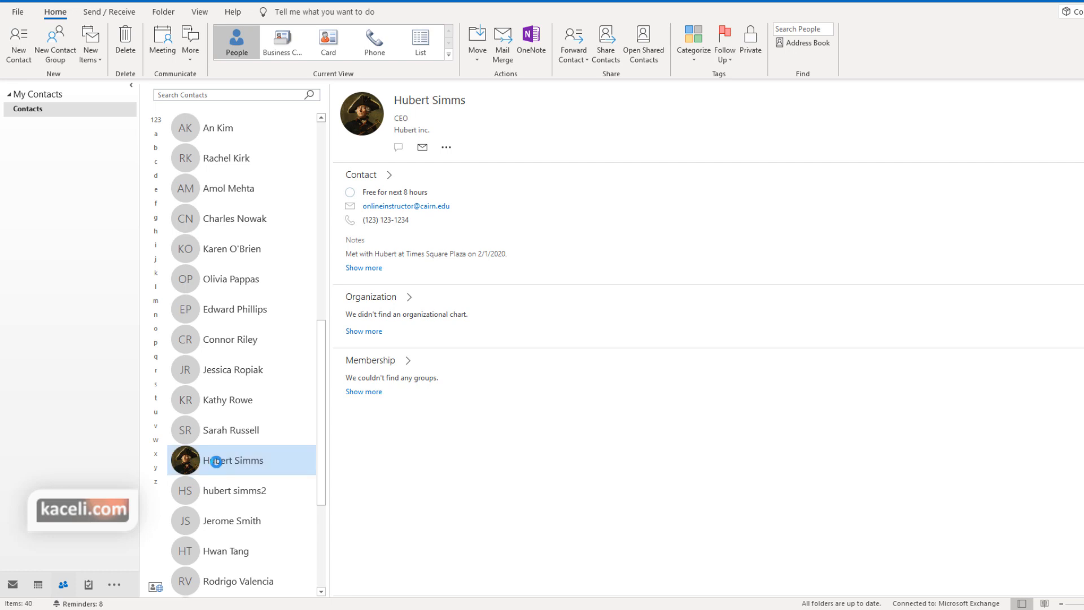
pyautogui.doubleClick(233, 459)
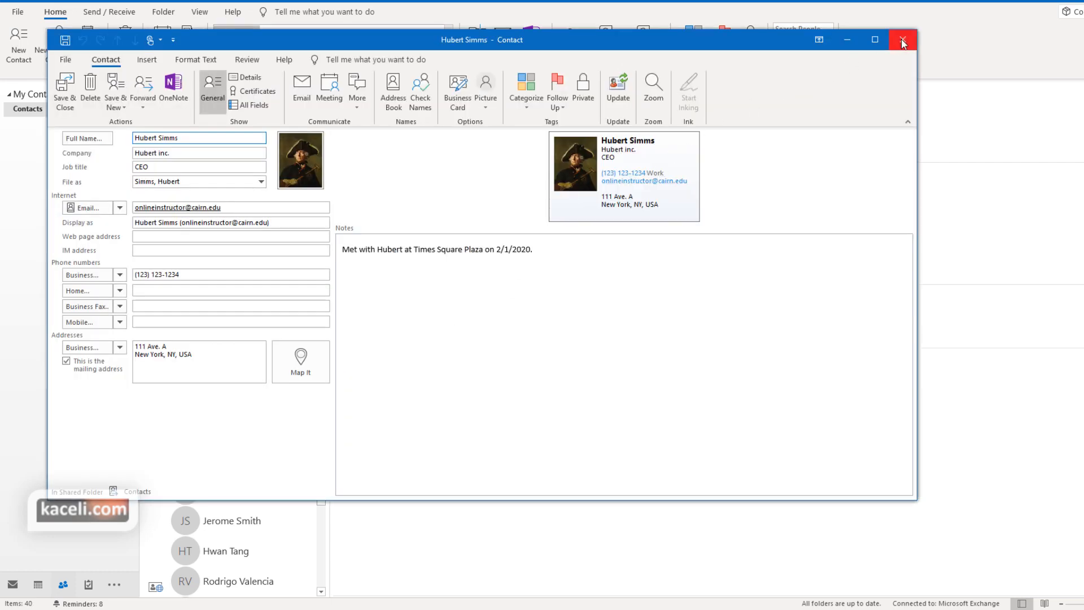
pyautogui.click(901, 40)
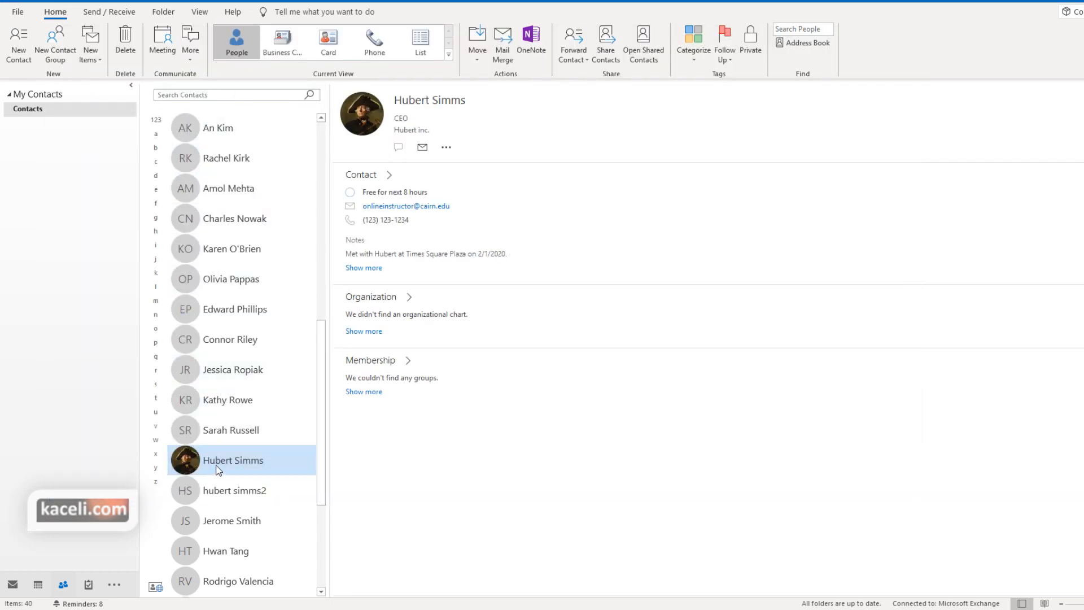
pyautogui.moveTo(214, 465)
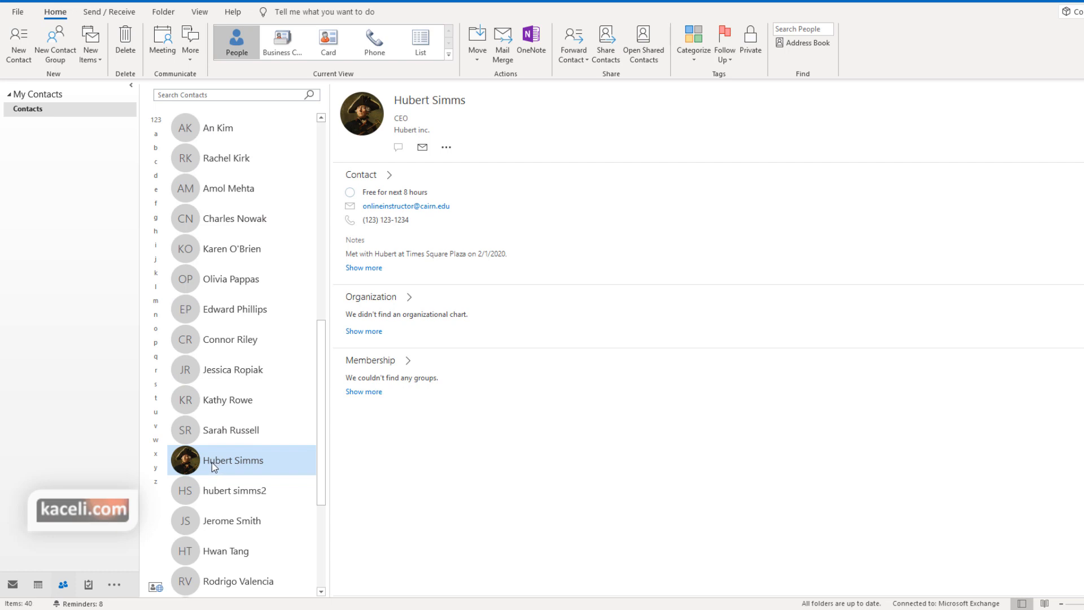
pyautogui.doubleClick(233, 460)
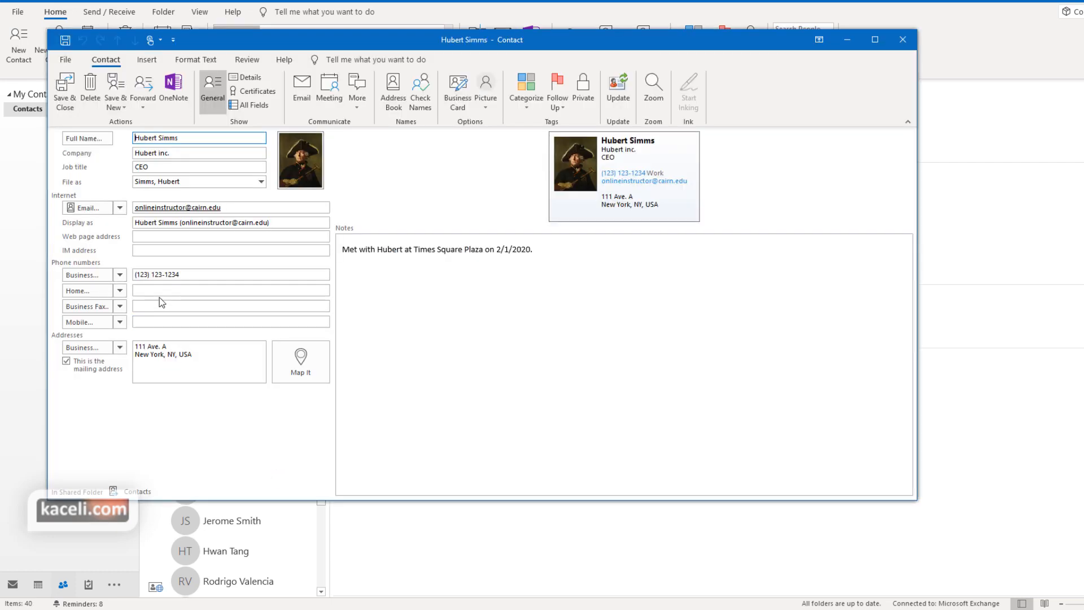
pyautogui.write('234) 234-1234')
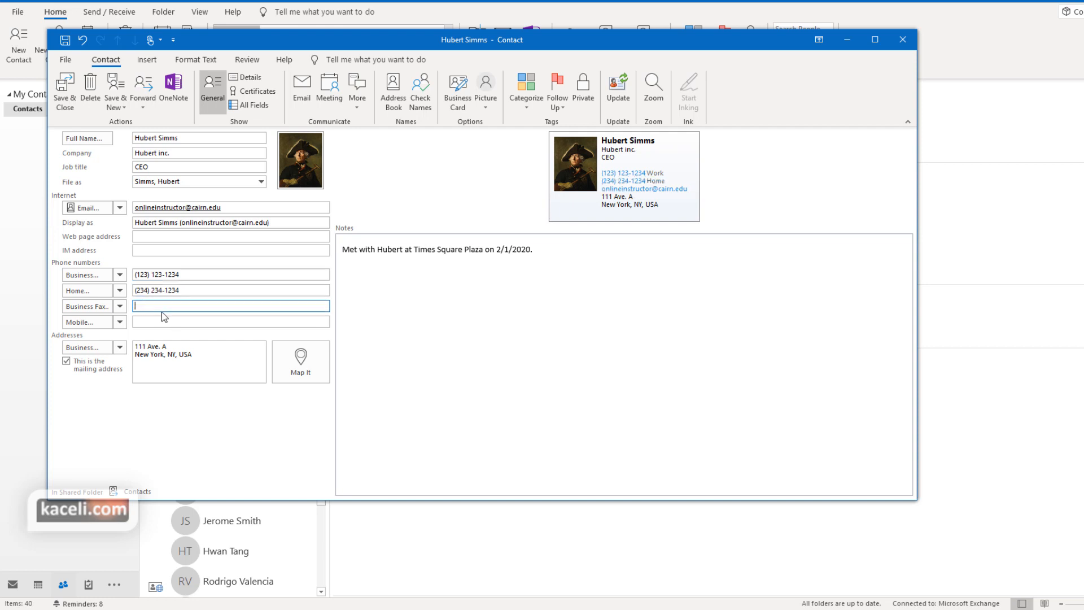
pyautogui.moveTo(307, 336)
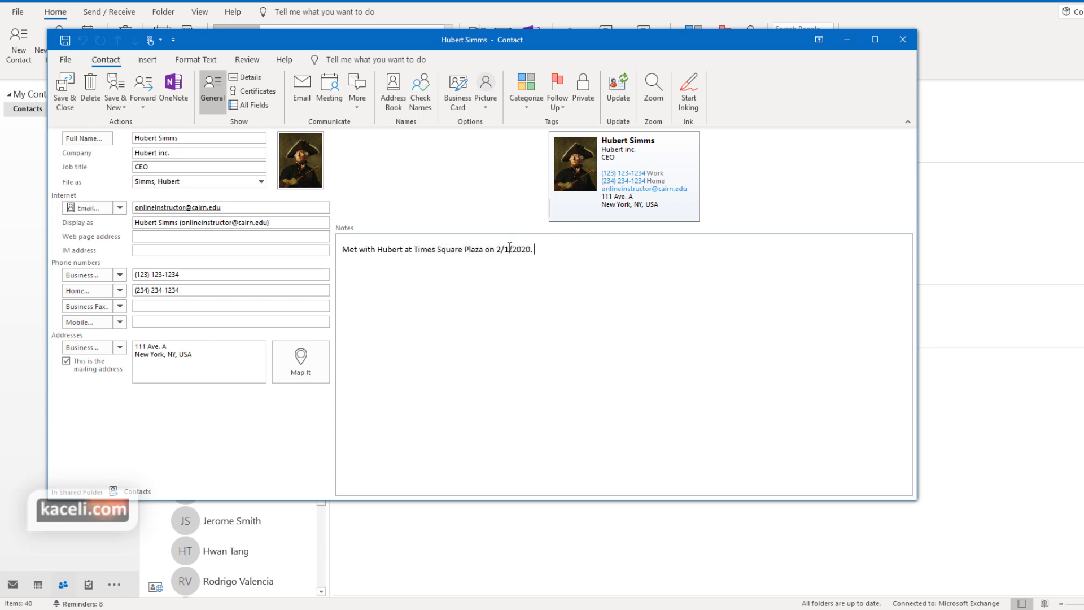
# Step: Clear the meeting note from the contact's Notes area
pyautogui.click(230, 249)
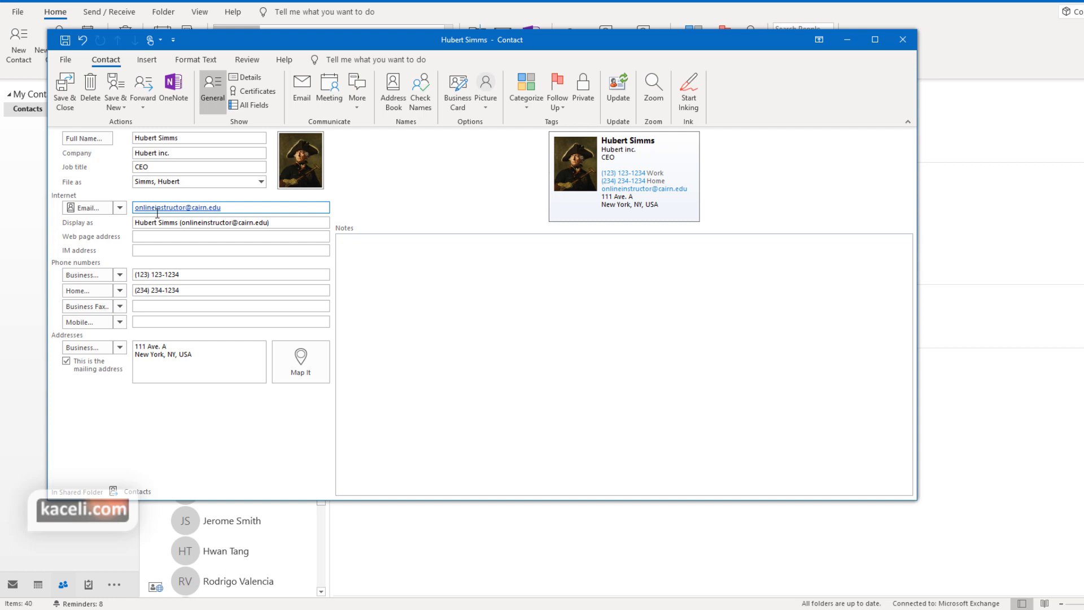
pyautogui.click(231, 291)
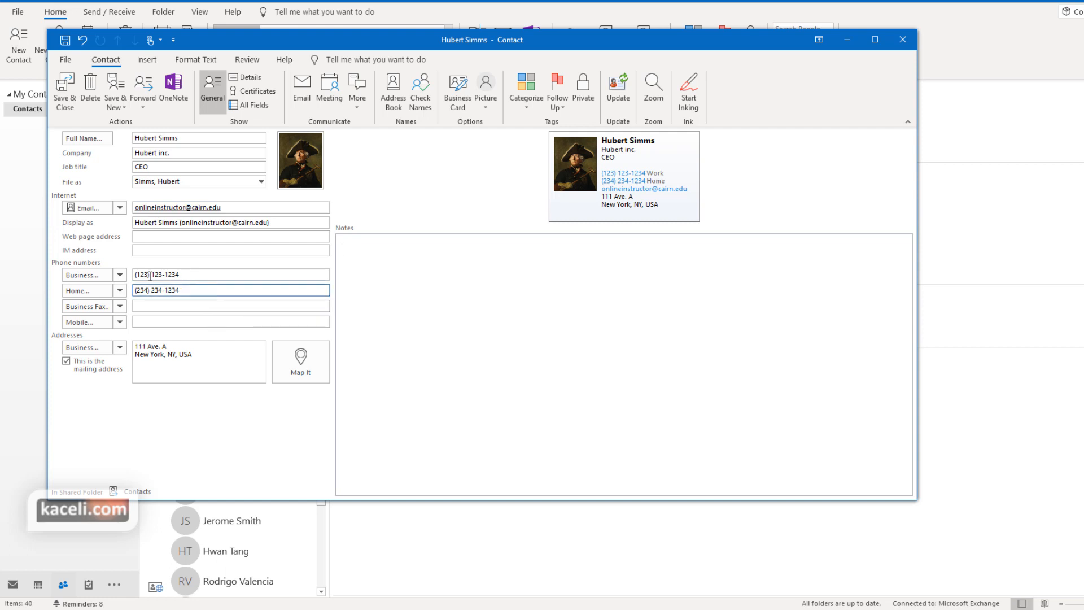
pyautogui.moveTo(65, 90)
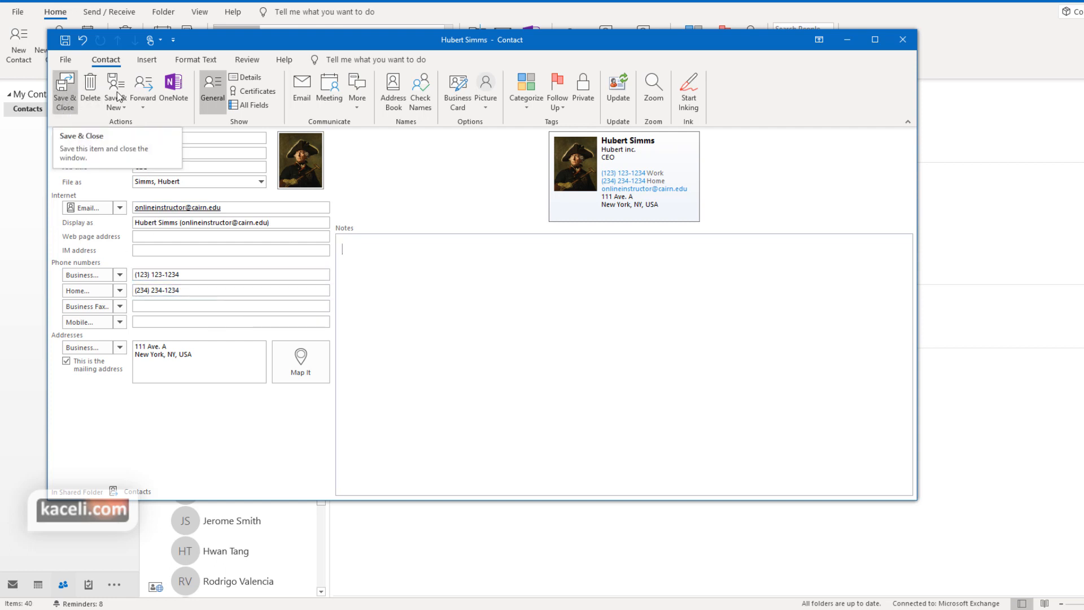
pyautogui.moveTo(458, 92)
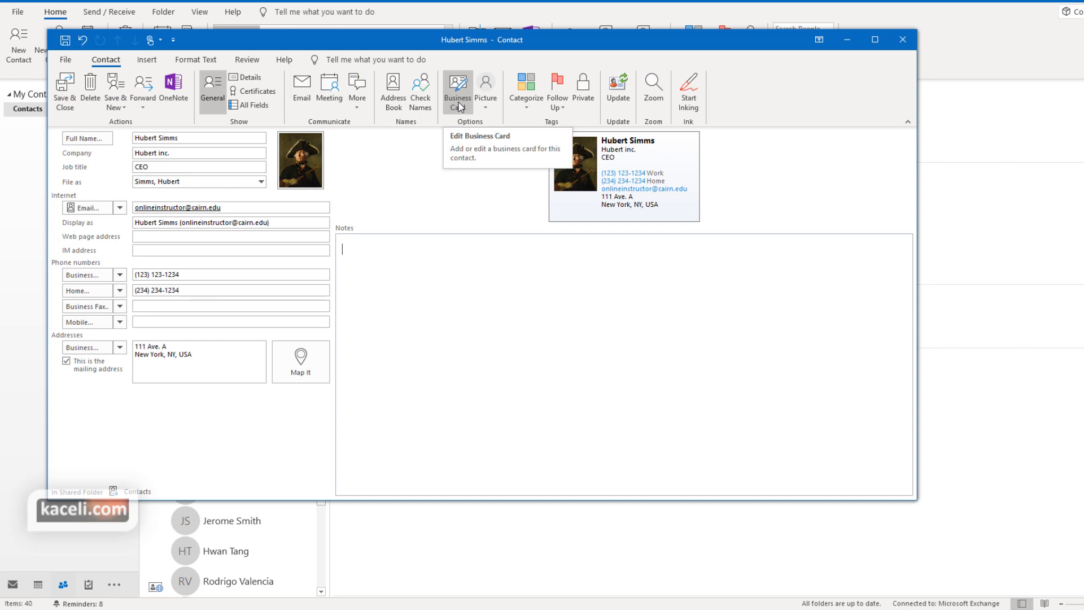
# Step: Set the business card's background colour to grey in Edit Business Card
pyautogui.click(458, 91)
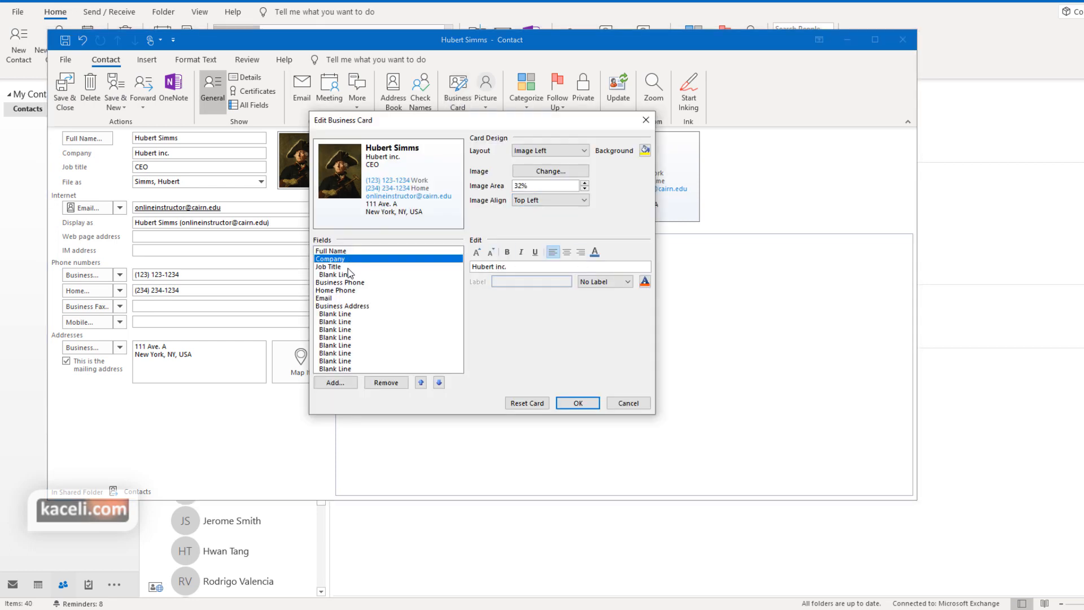
pyautogui.click(335, 313)
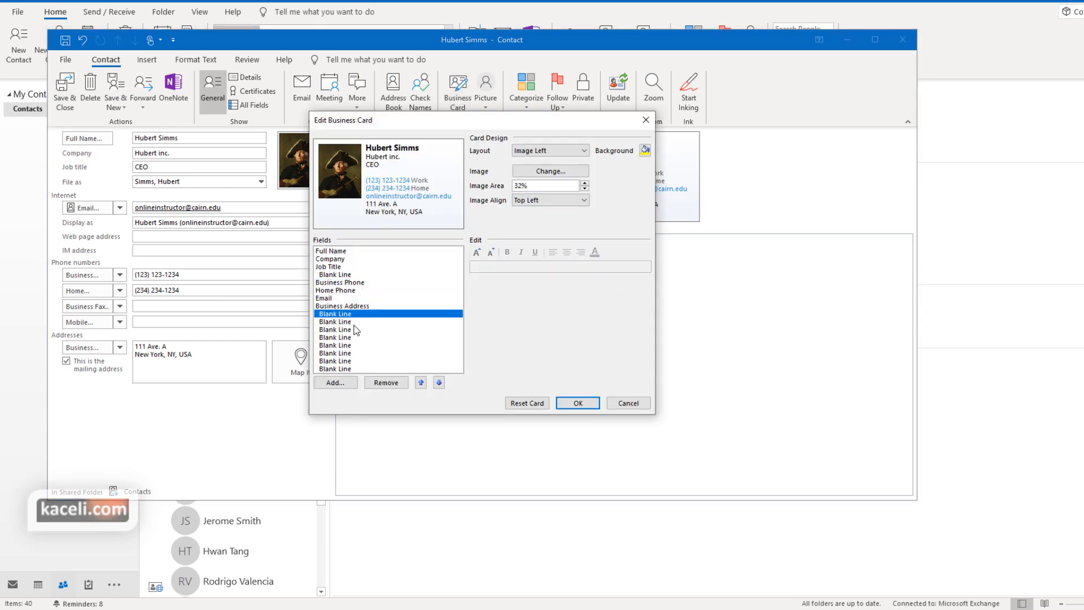
pyautogui.click(334, 328)
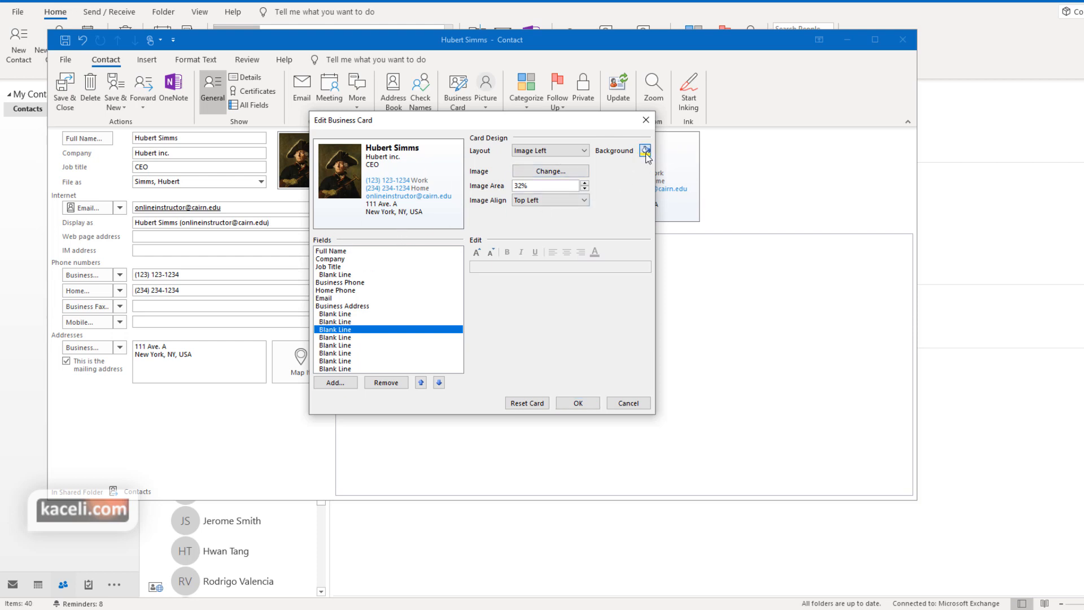
pyautogui.click(645, 150)
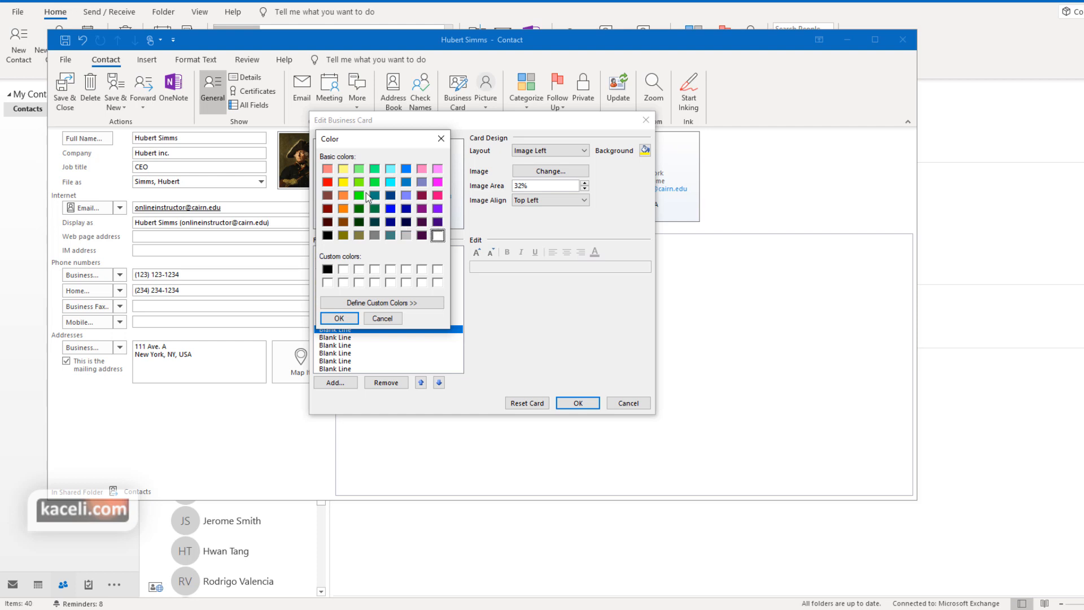
pyautogui.click(405, 234)
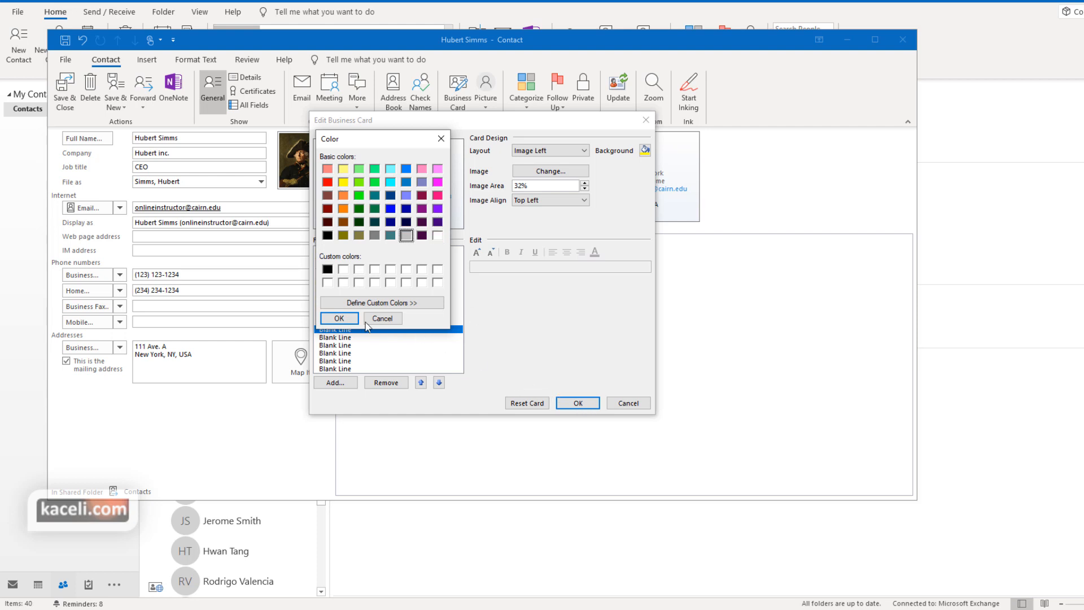
pyautogui.click(339, 318)
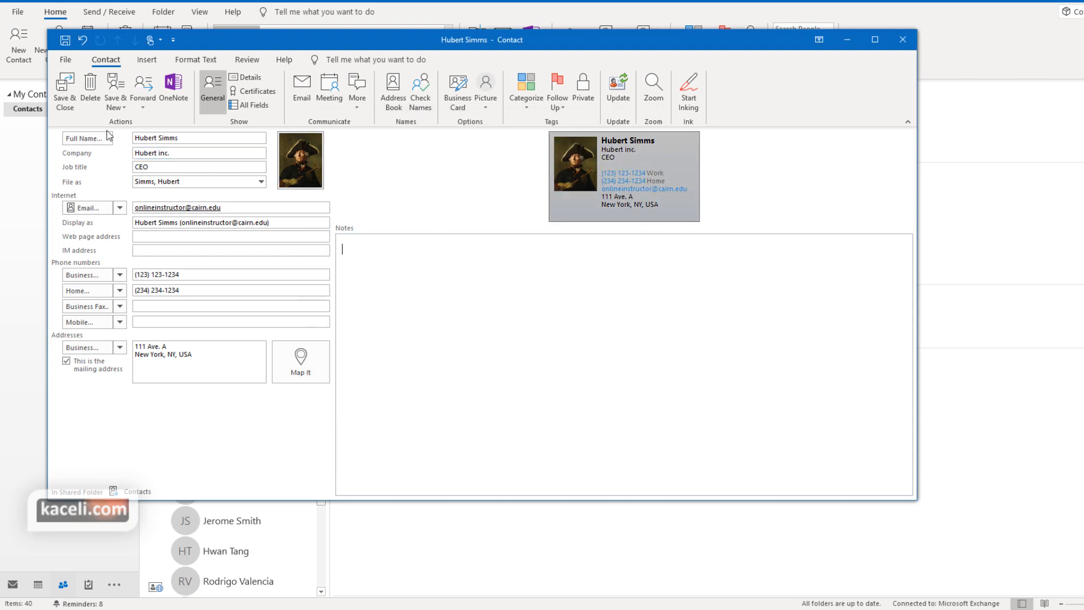
pyautogui.moveTo(64, 91)
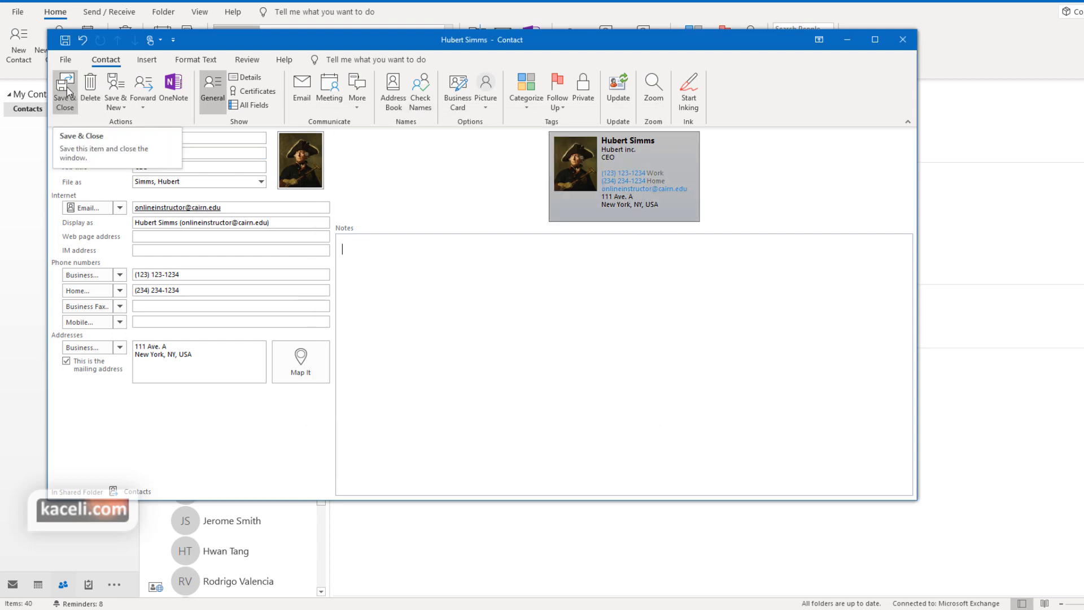
# Step: Save and close the contact, then show the Forward Contact choices
pyautogui.click(64, 91)
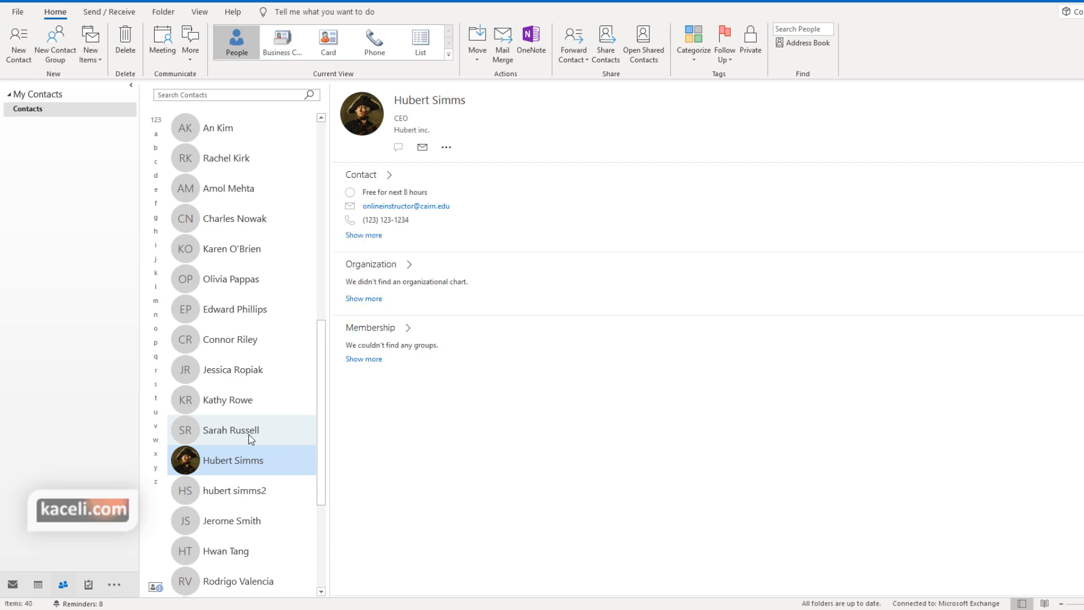
pyautogui.moveTo(223, 465)
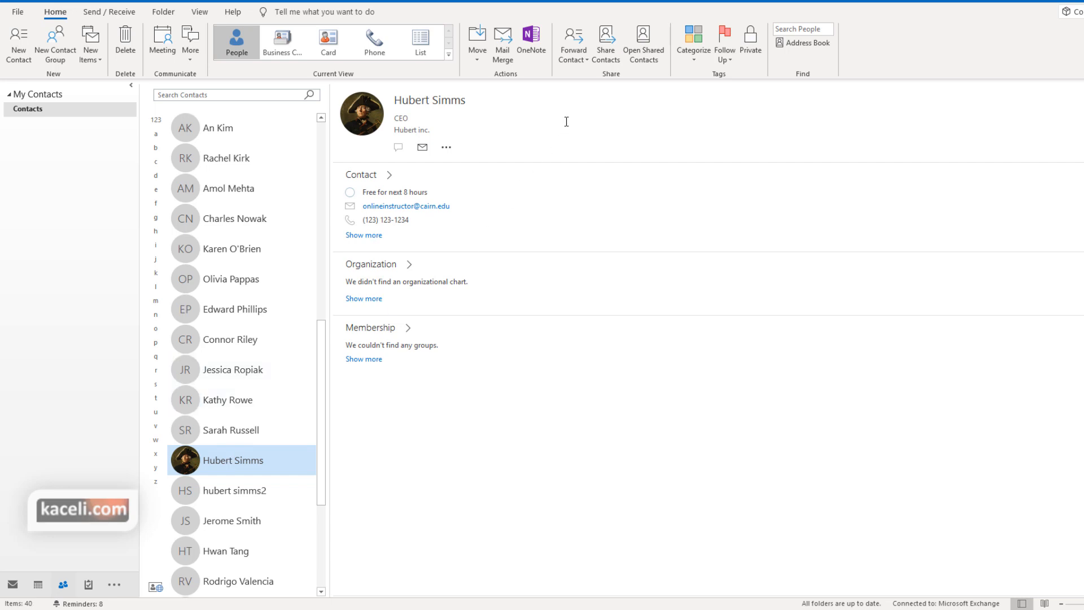
pyautogui.moveTo(573, 44)
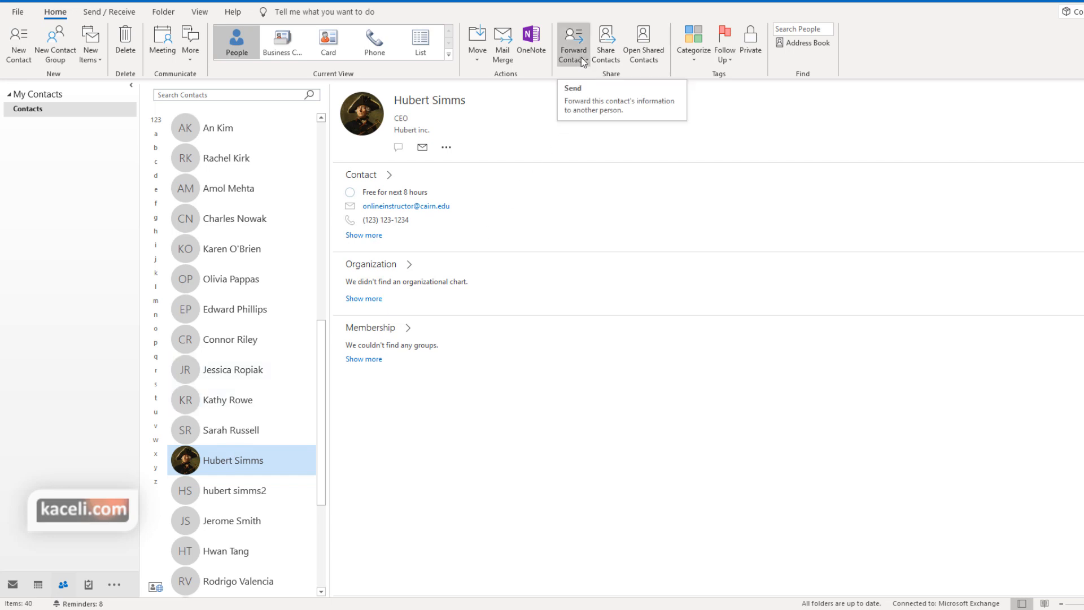
pyautogui.click(572, 43)
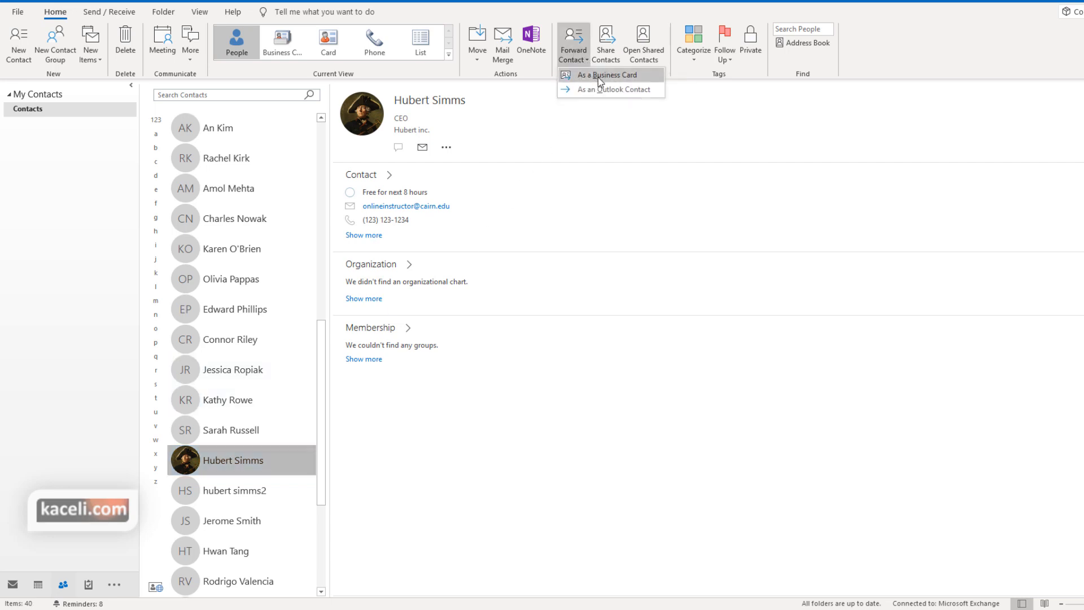
pyautogui.moveTo(614, 89)
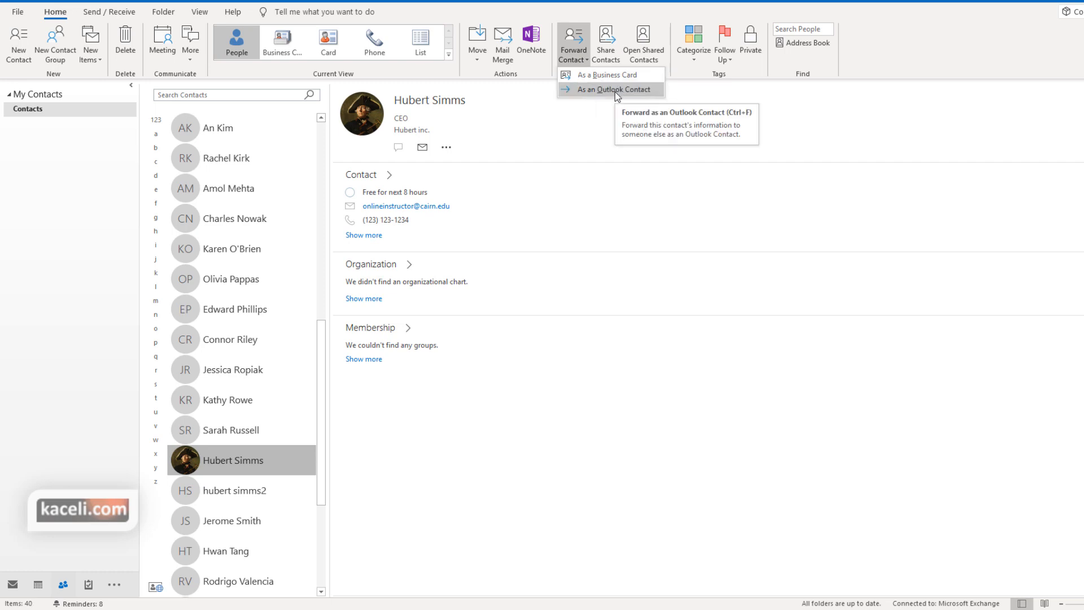
pyautogui.moveTo(609, 74)
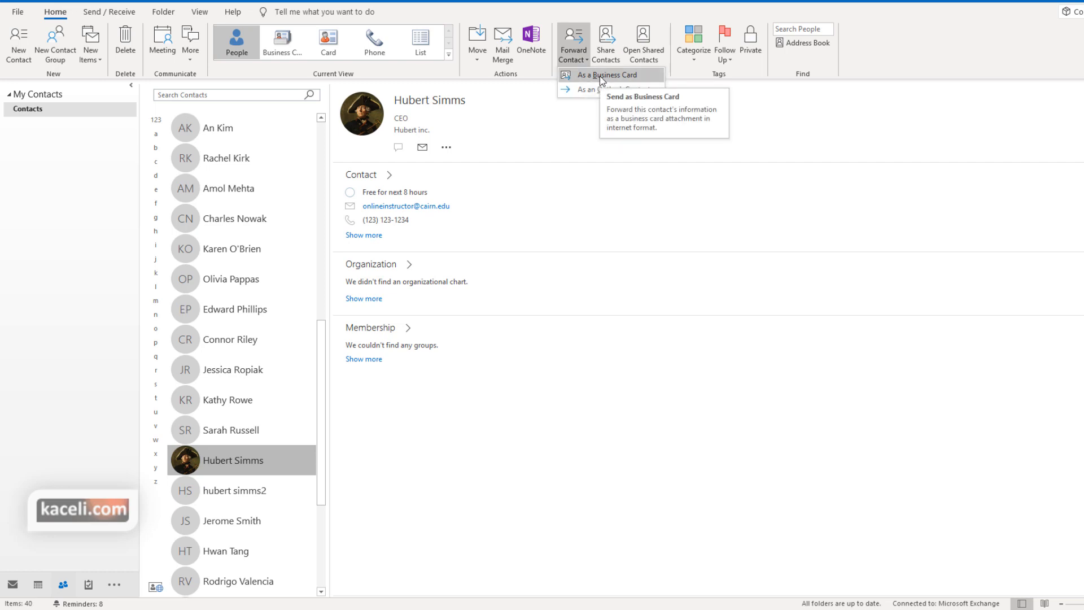
pyautogui.moveTo(609, 81)
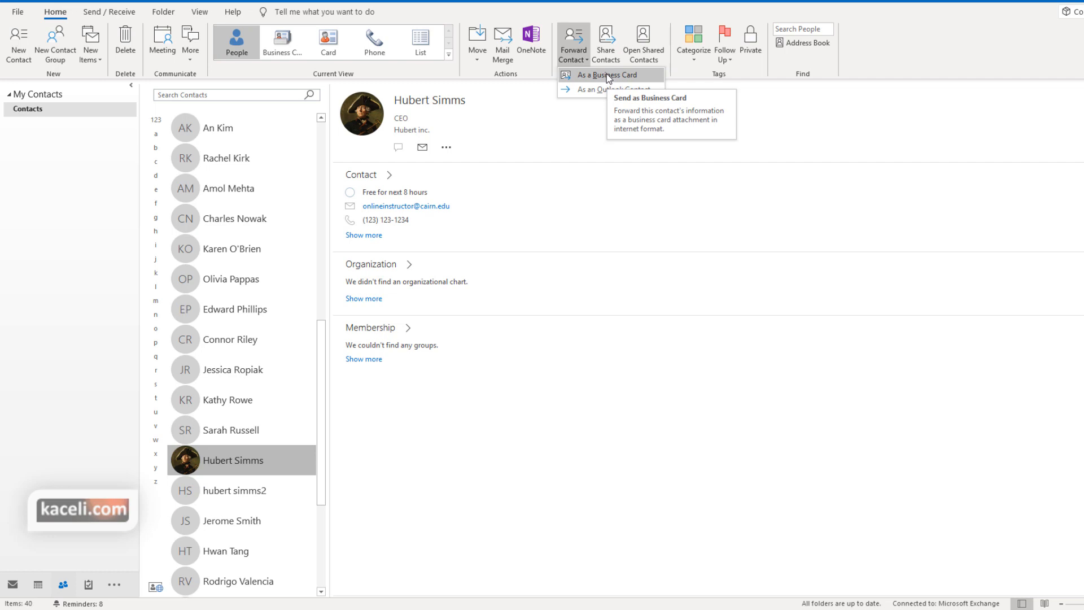
pyautogui.click(608, 75)
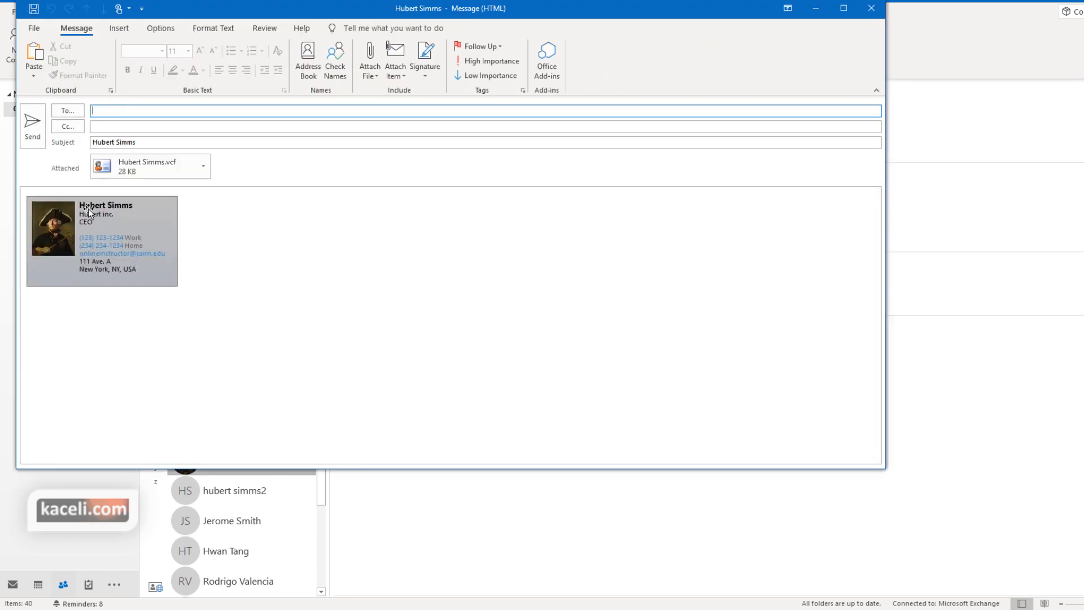
pyautogui.write('on')
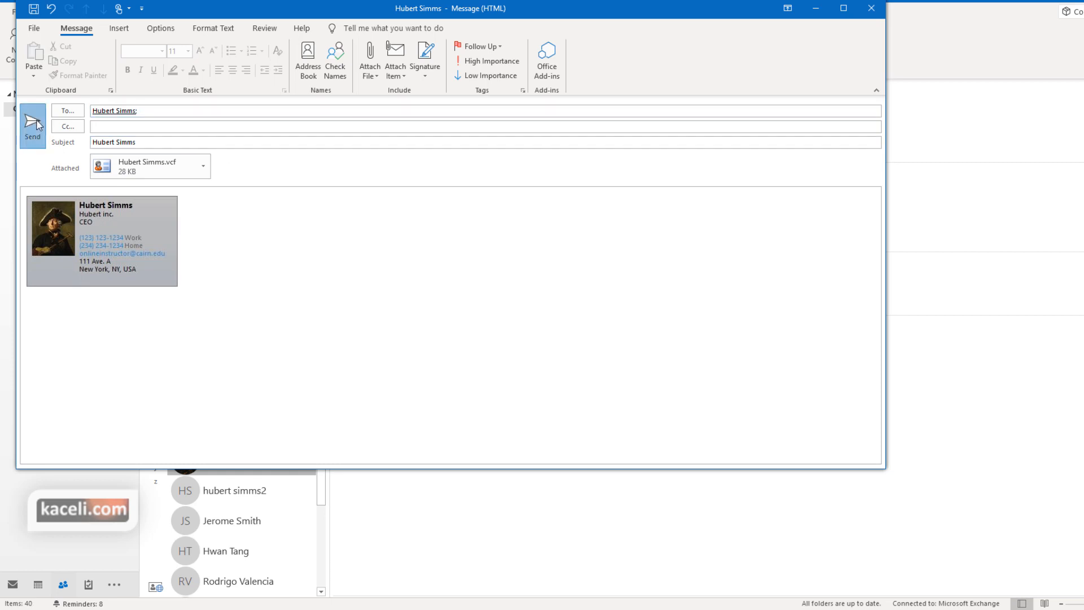
pyautogui.click(33, 124)
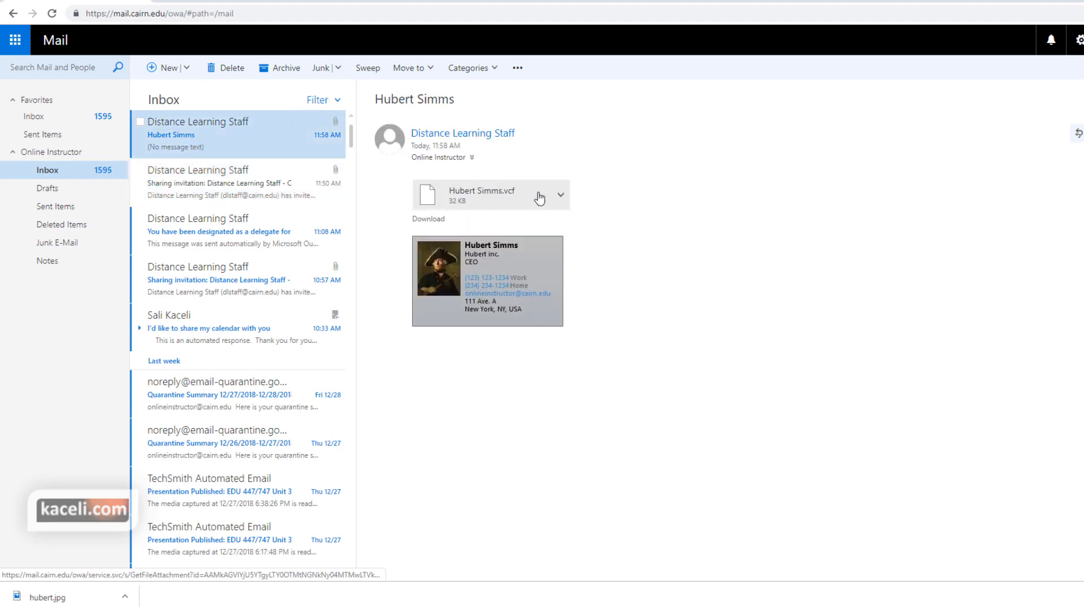
pyautogui.moveTo(505, 199)
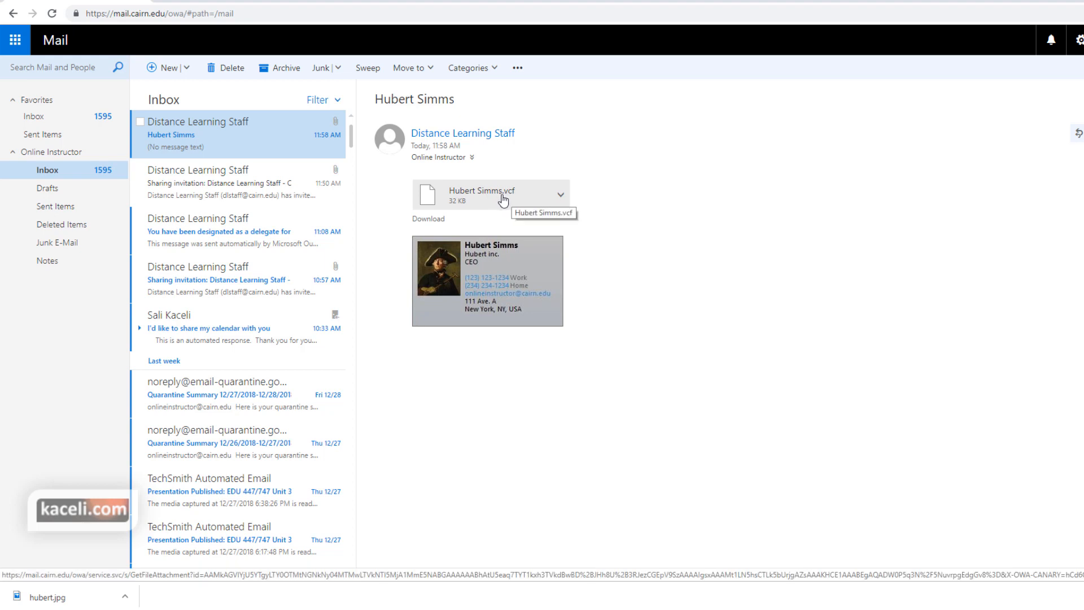
pyautogui.click(561, 194)
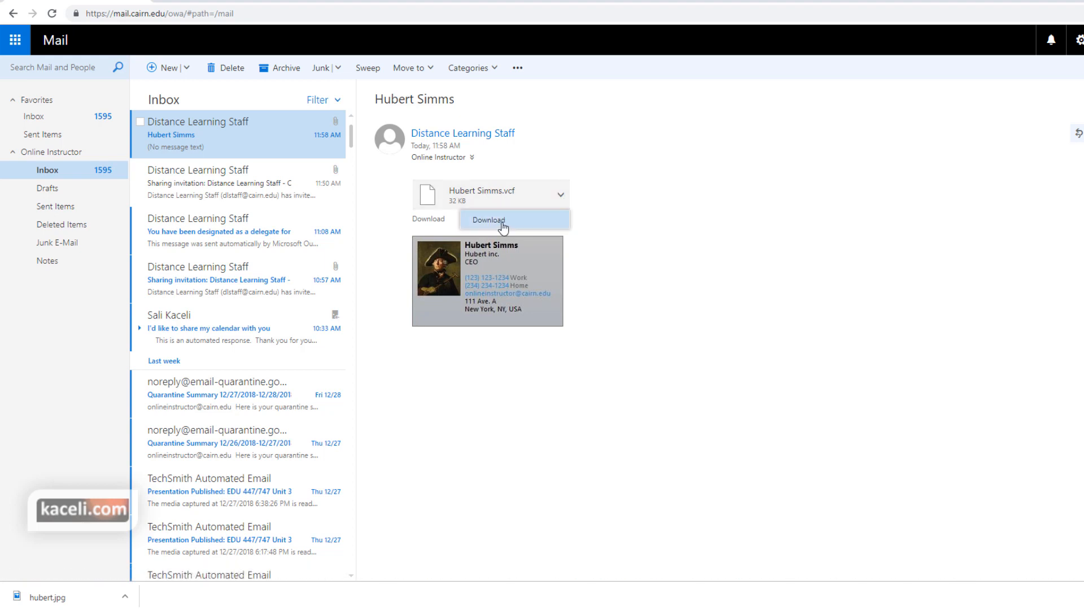
pyautogui.click(488, 219)
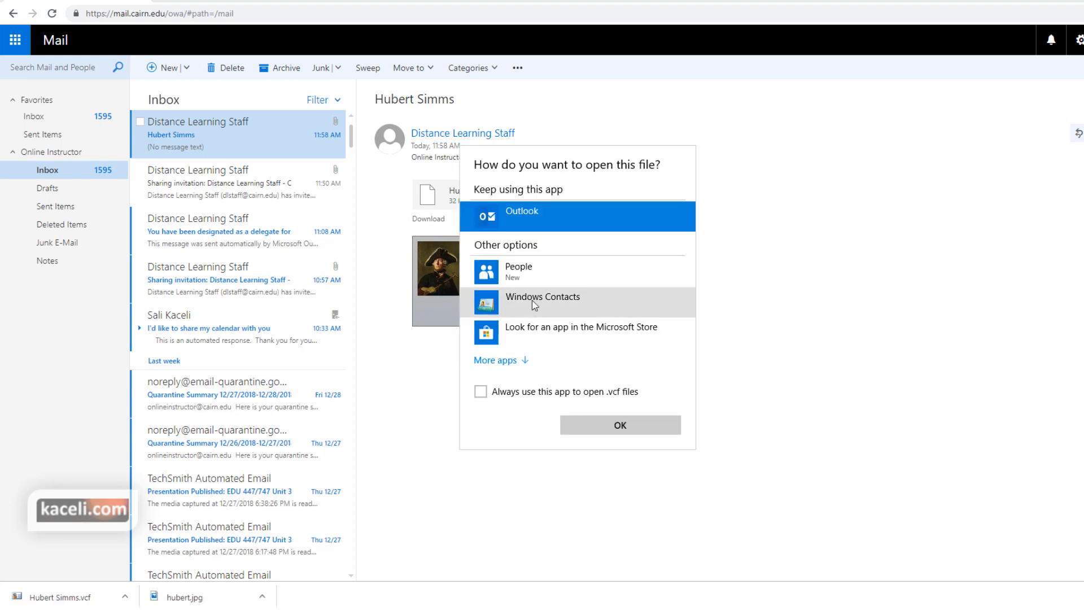
pyautogui.moveTo(578, 331)
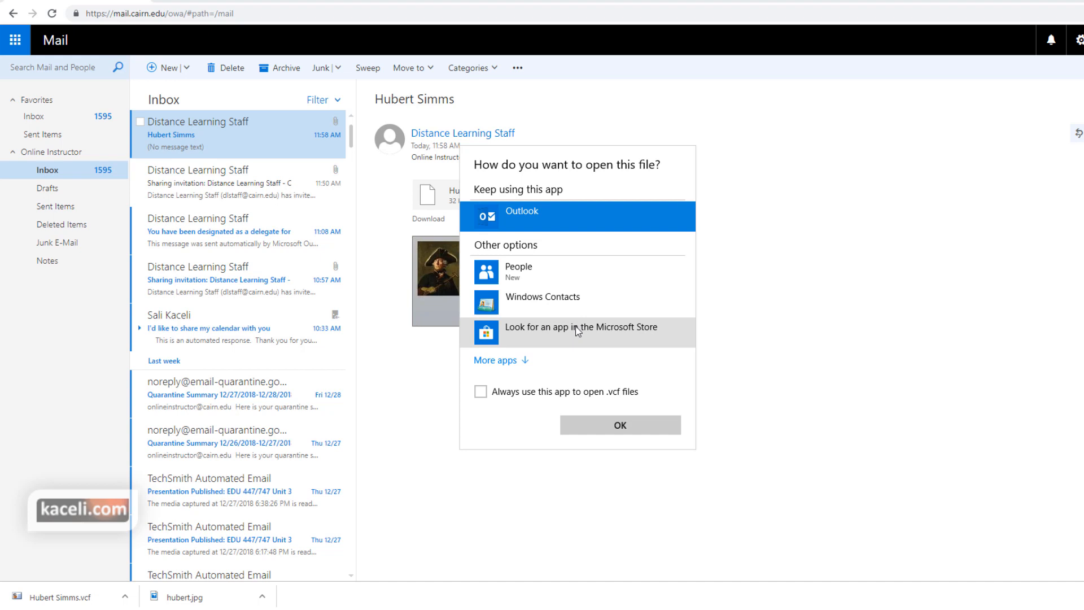
pyautogui.moveTo(606, 418)
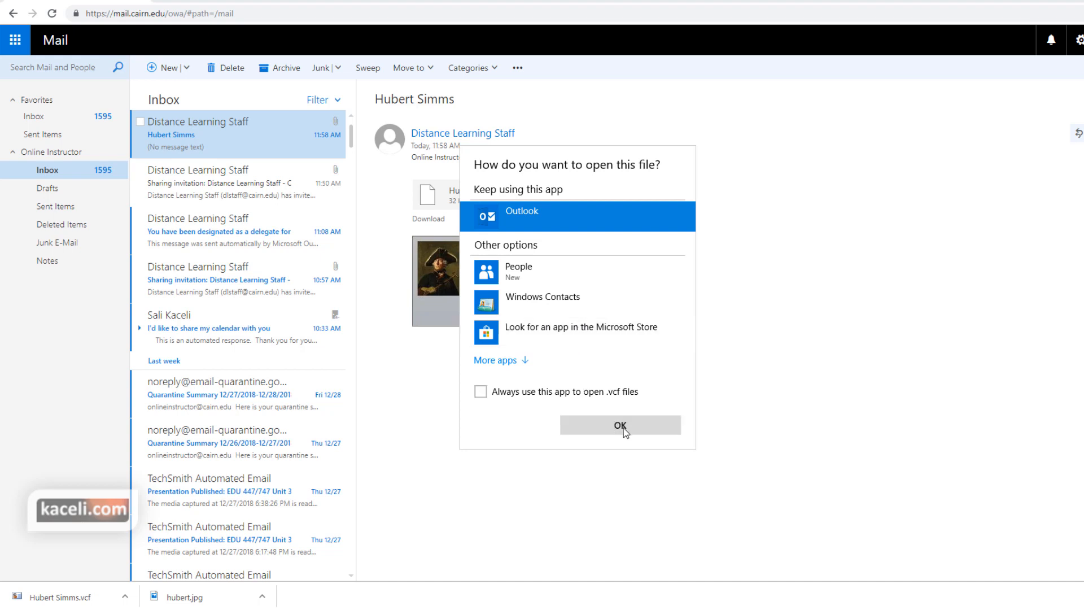
pyautogui.click(619, 425)
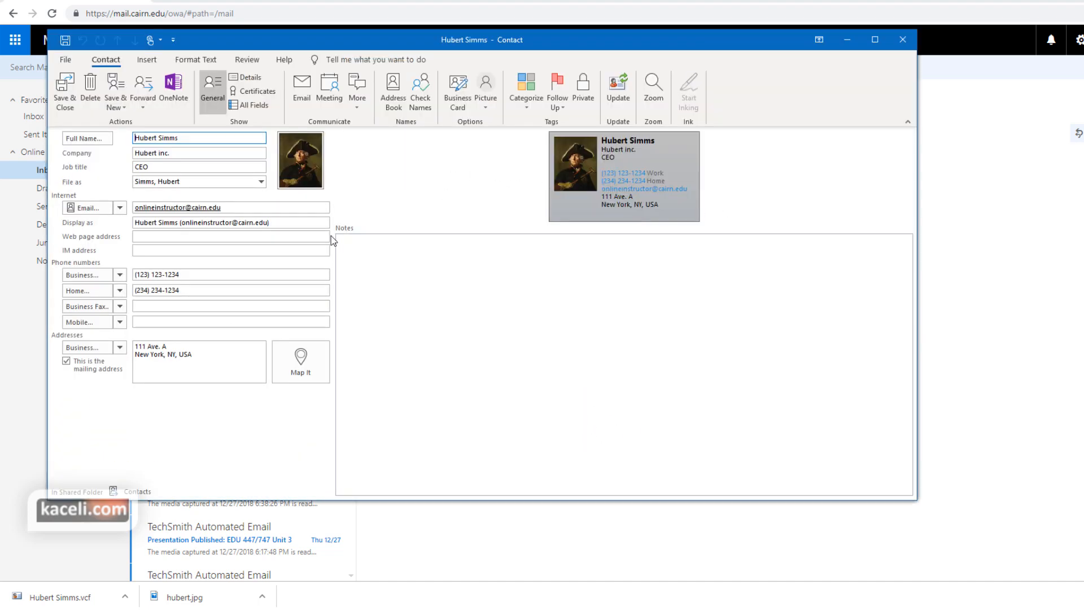
pyautogui.moveTo(379, 246)
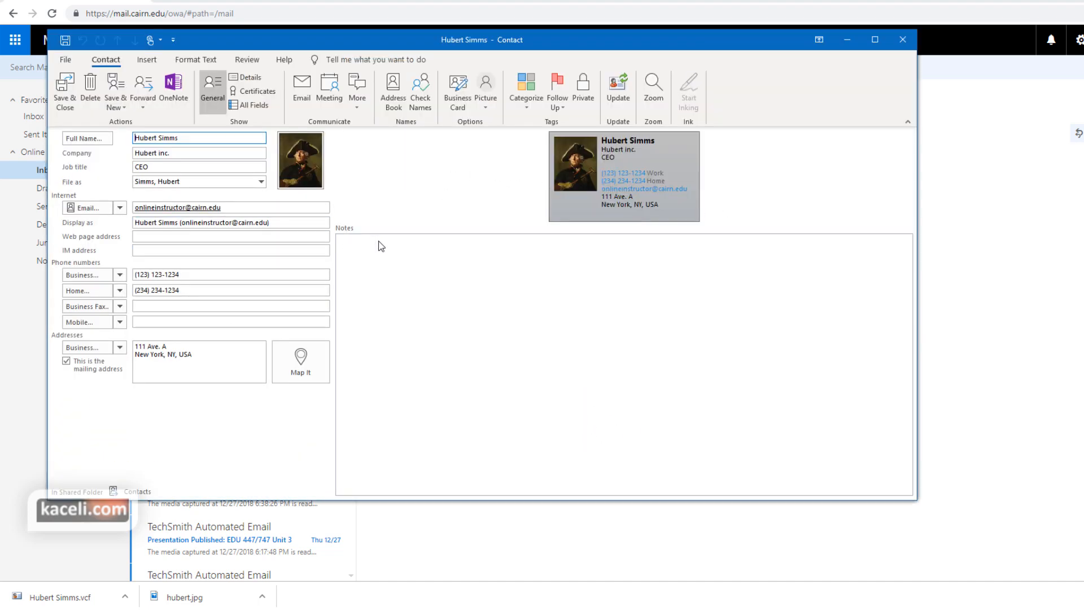
pyautogui.moveTo(294, 325)
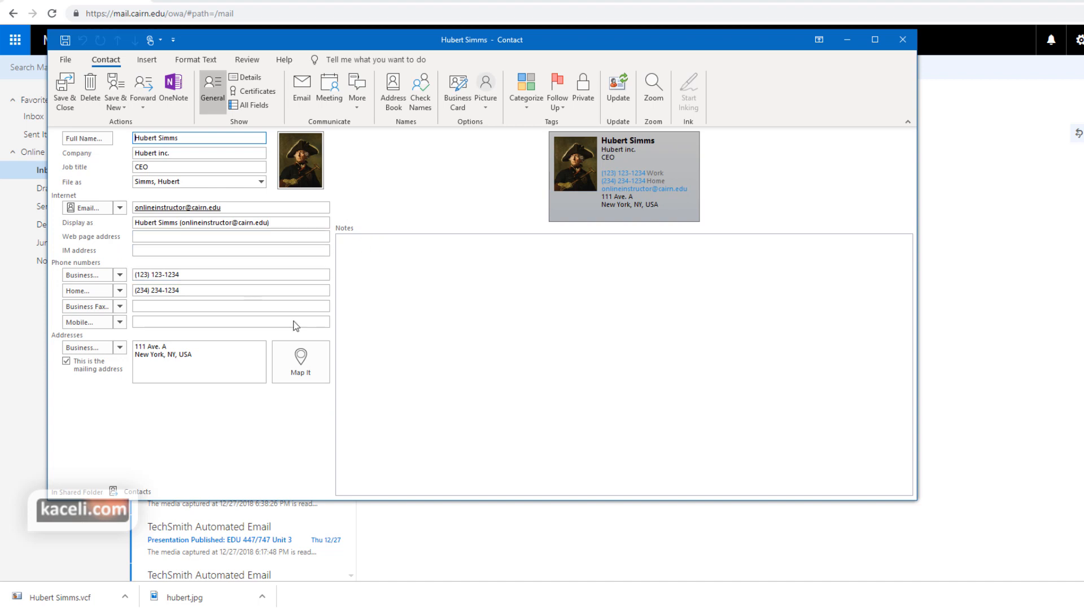
pyautogui.moveTo(556, 91)
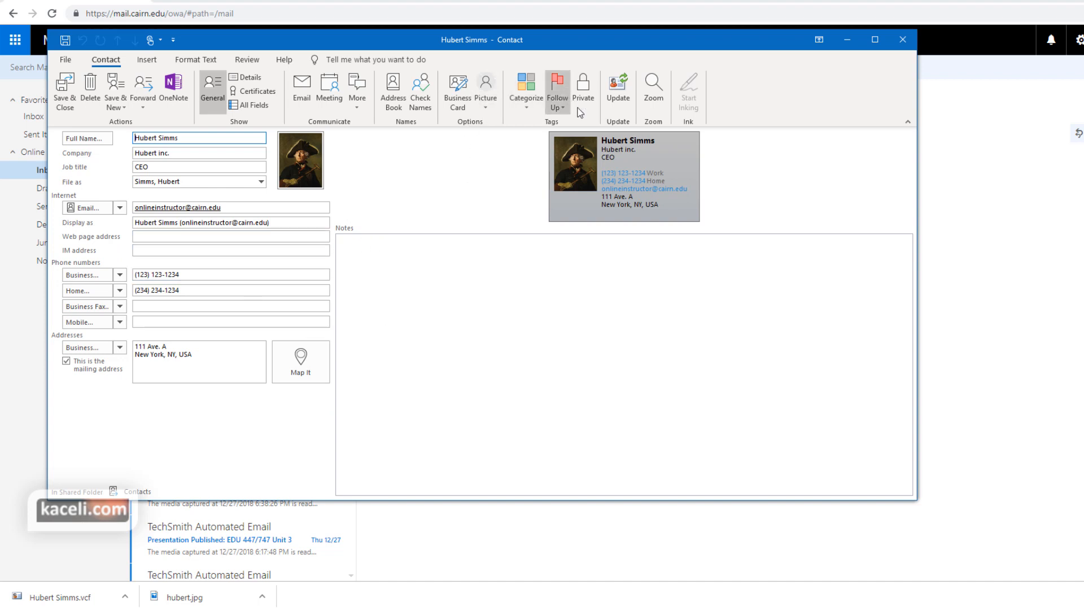
pyautogui.moveTo(527, 188)
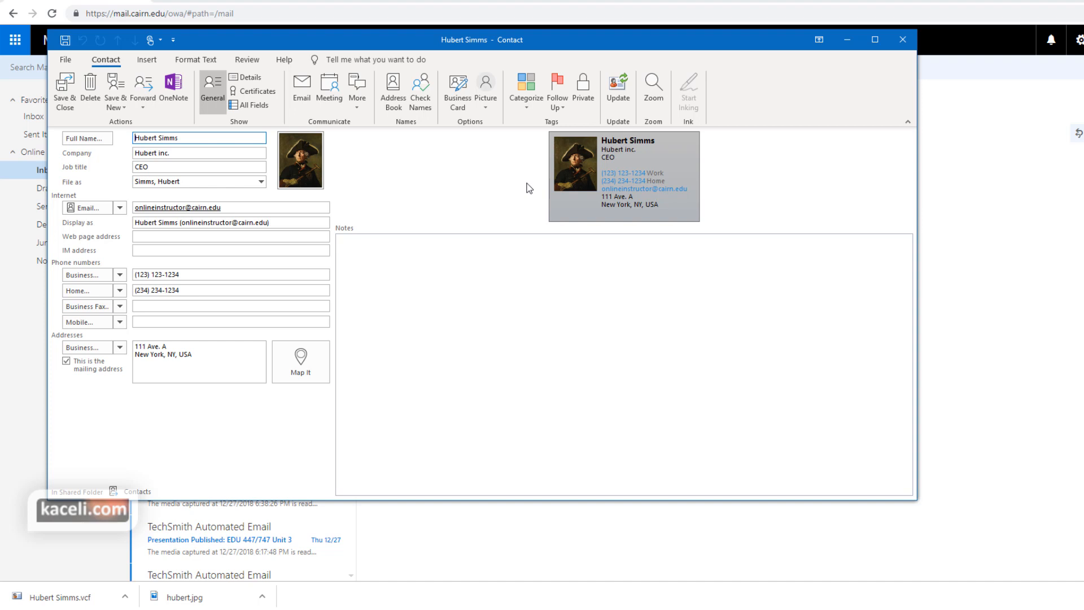
pyautogui.moveTo(251, 229)
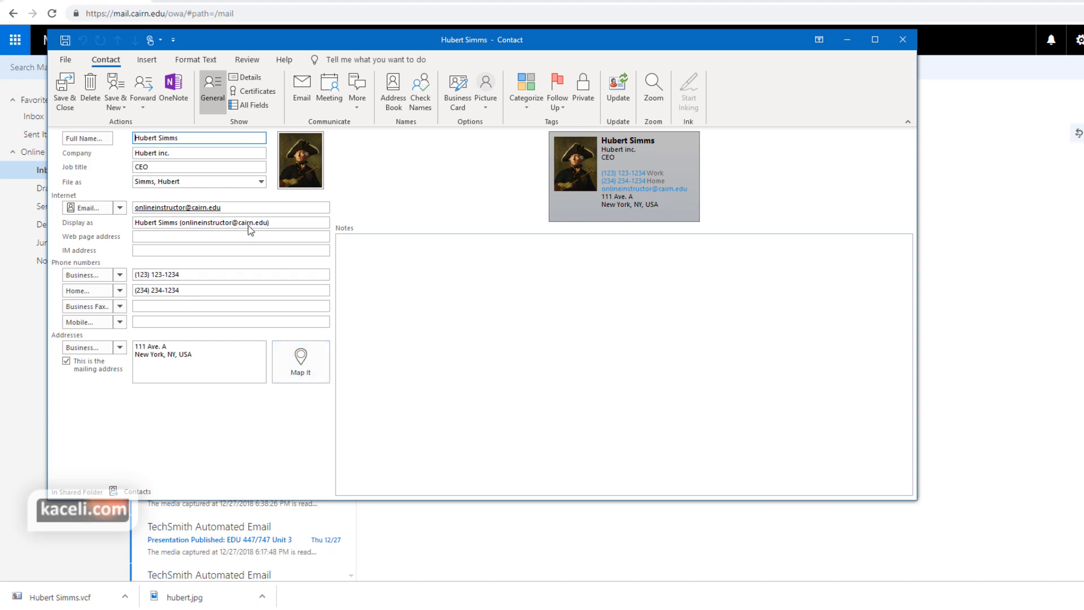
pyautogui.click(65, 91)
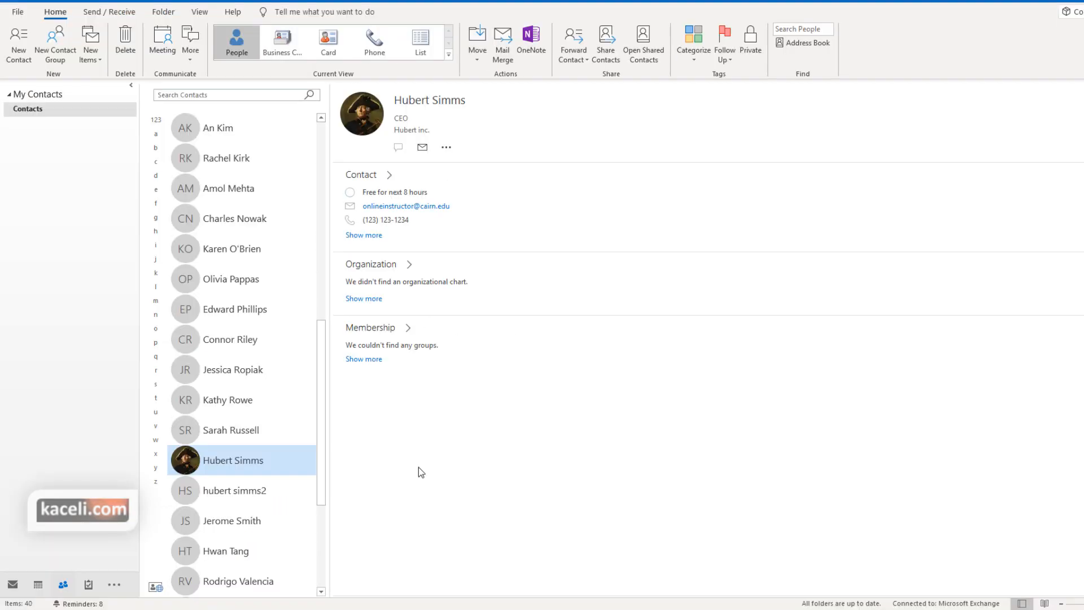